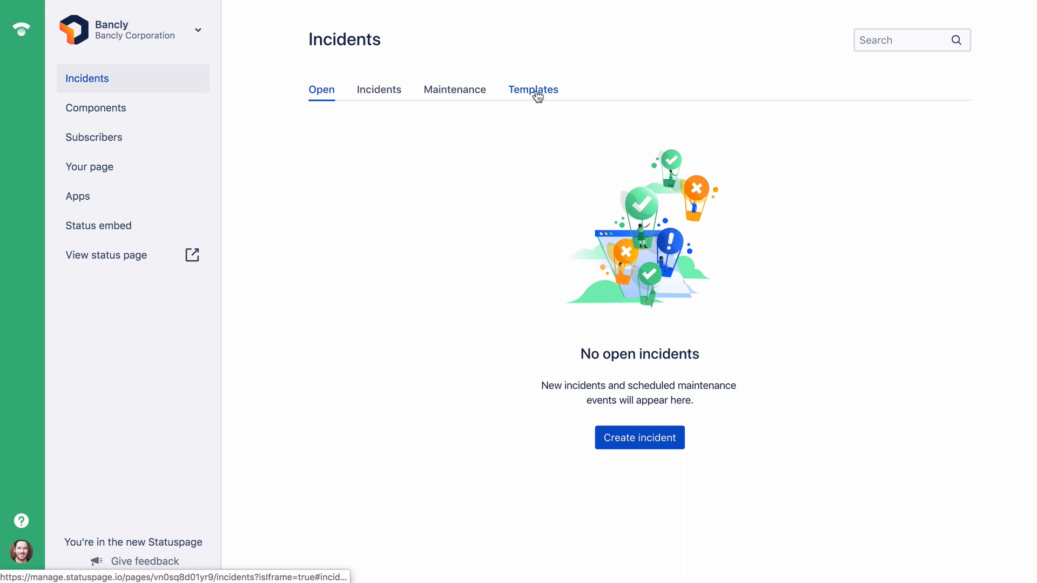
- Browse the incident templates, component uptime list, and available third-party components
left_click(533, 89)
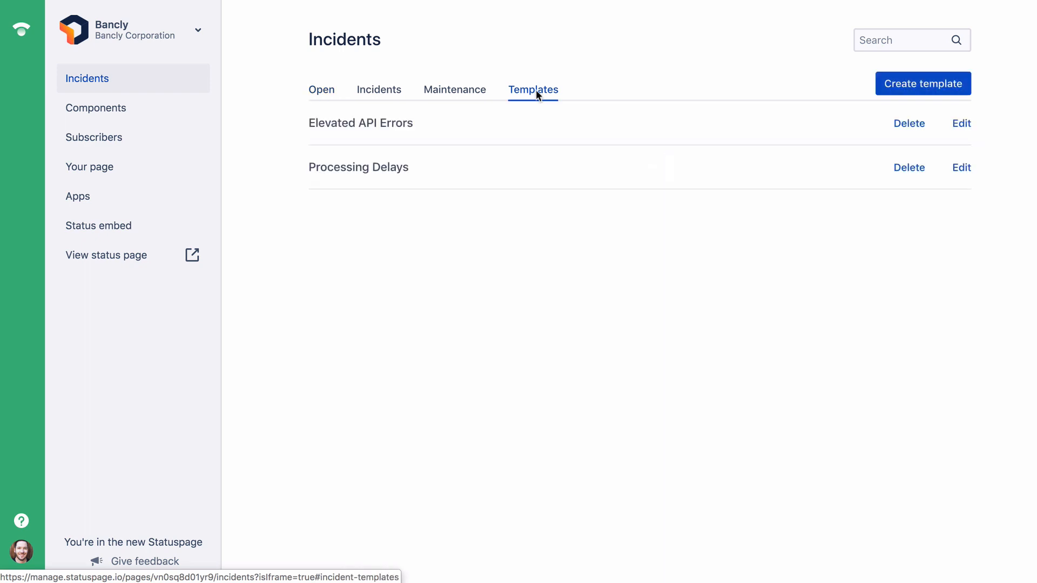
mouse_move(145, 112)
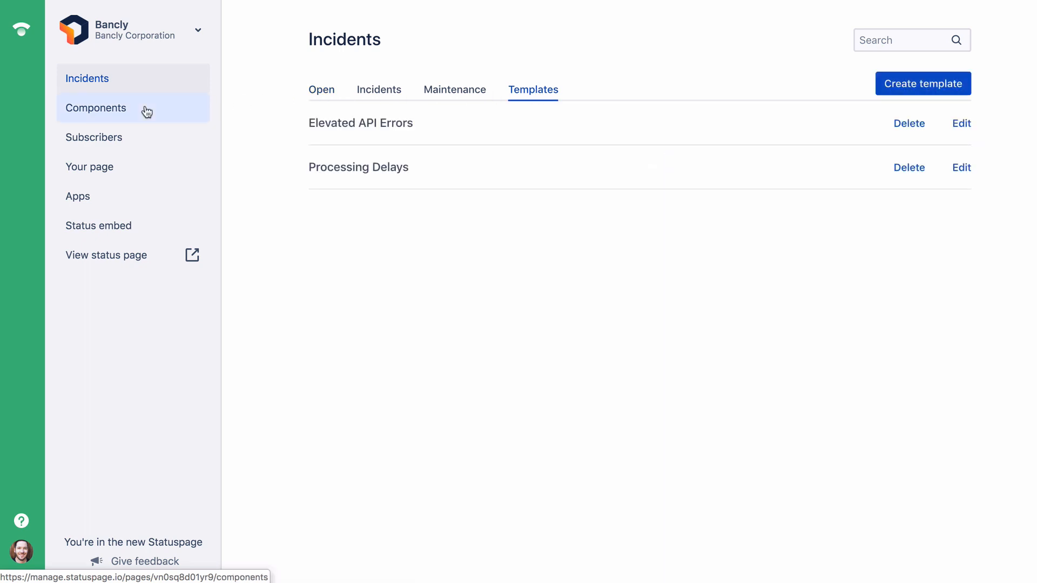
left_click(96, 108)
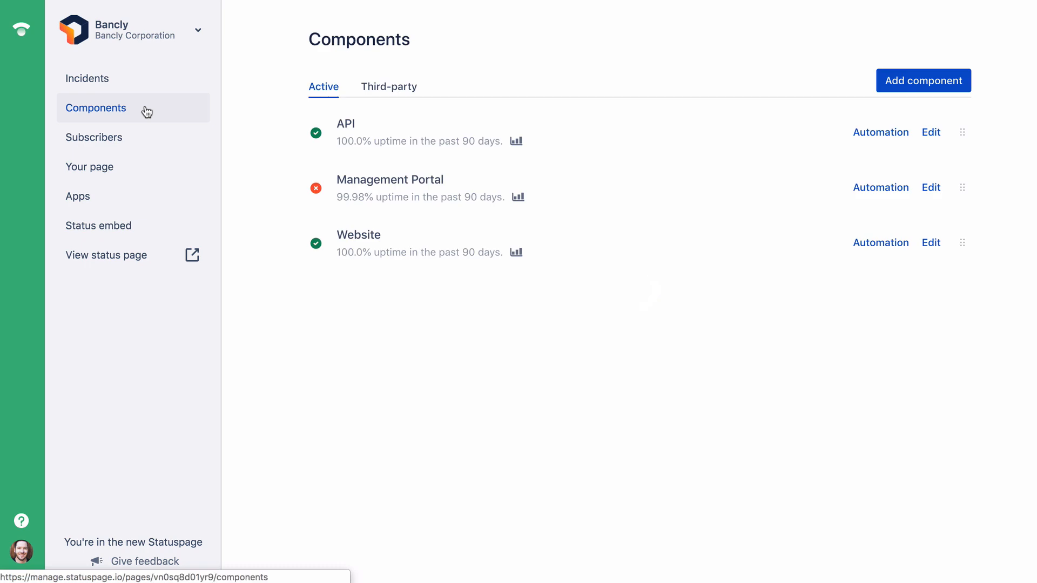
mouse_move(389, 87)
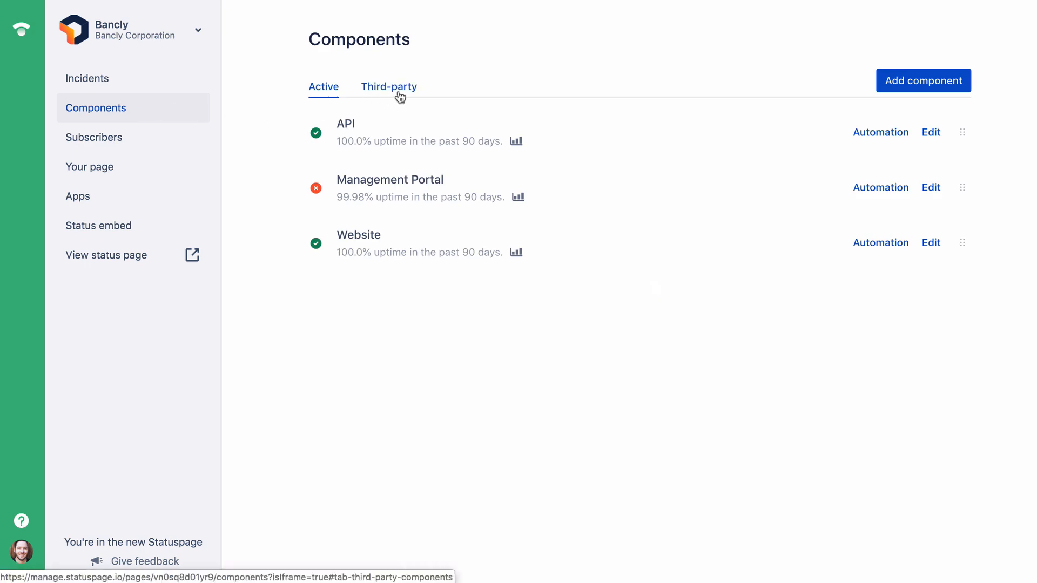
left_click(388, 86)
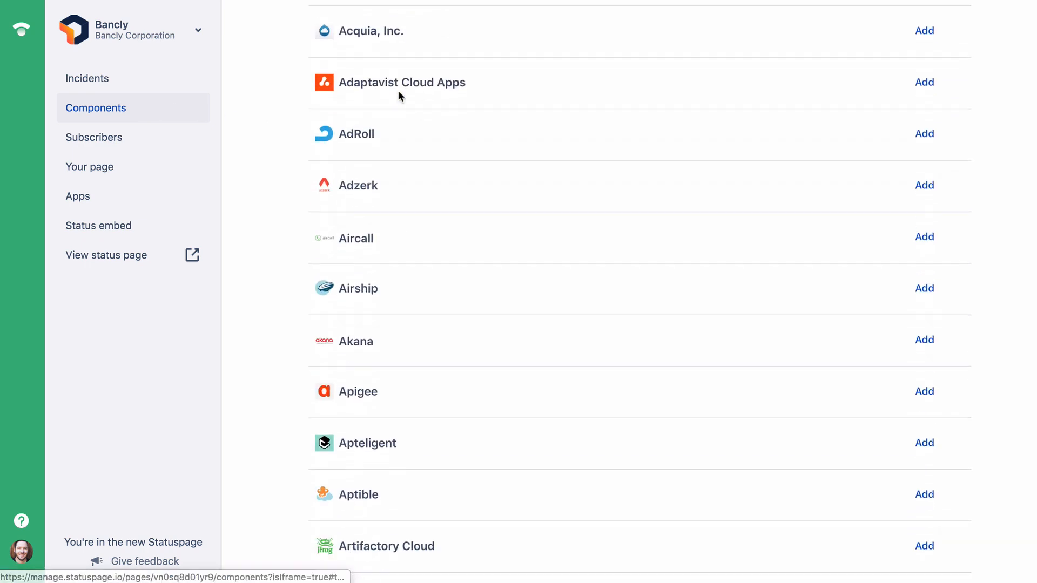
scroll("down", 3)
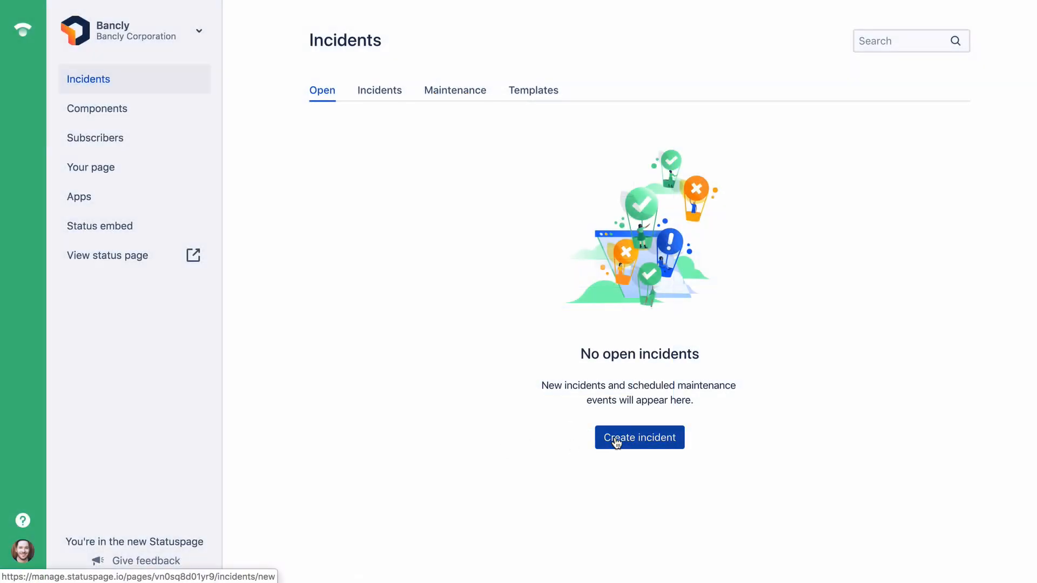
- Create incident 'Management portal unresponsive' with Management Portal affected as major outage
left_click(639, 437)
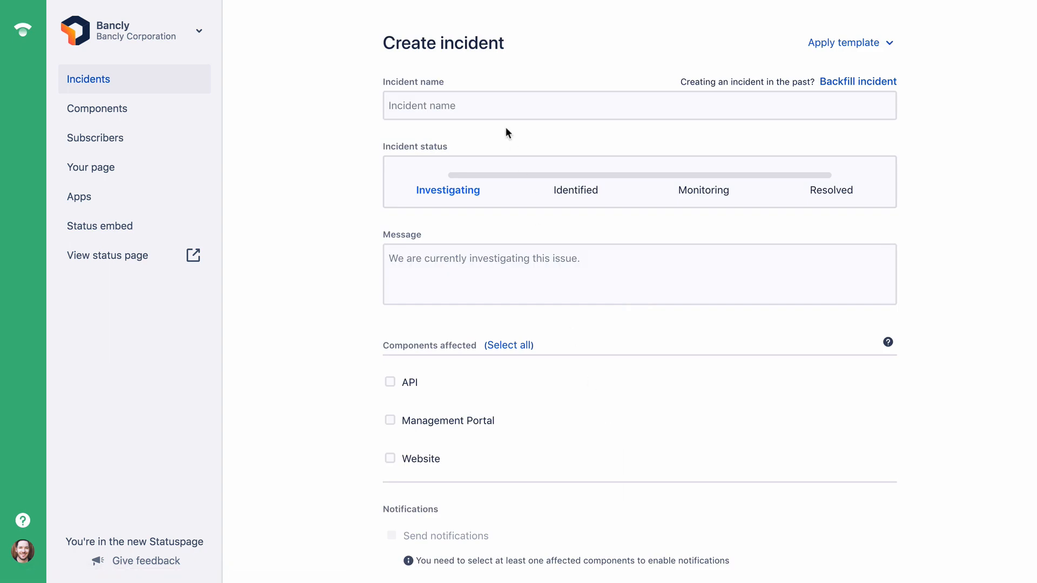
type("Management portal unresponsive")
type("We're experienc")
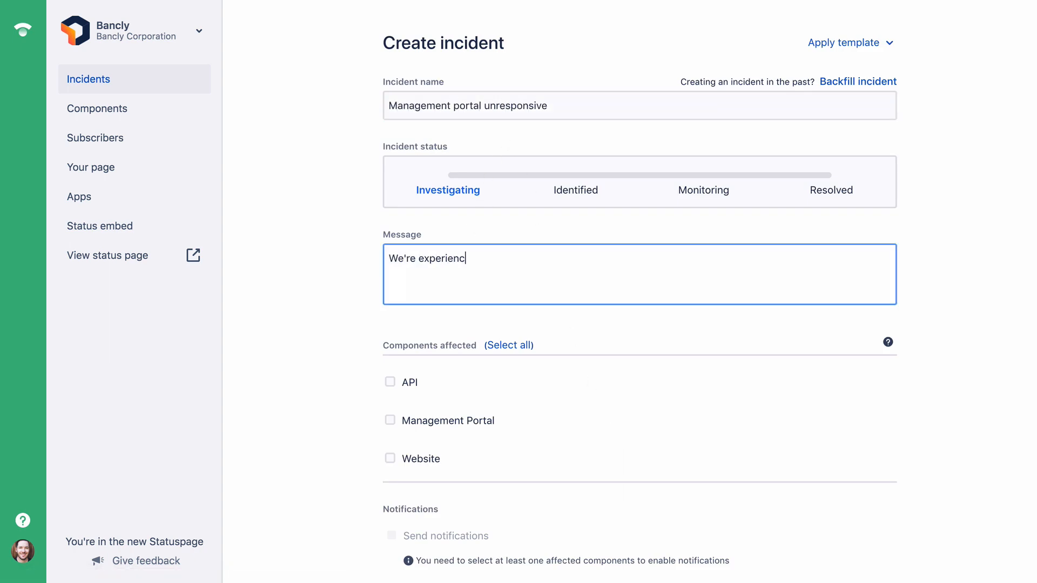
type("ing issues with the management portal")
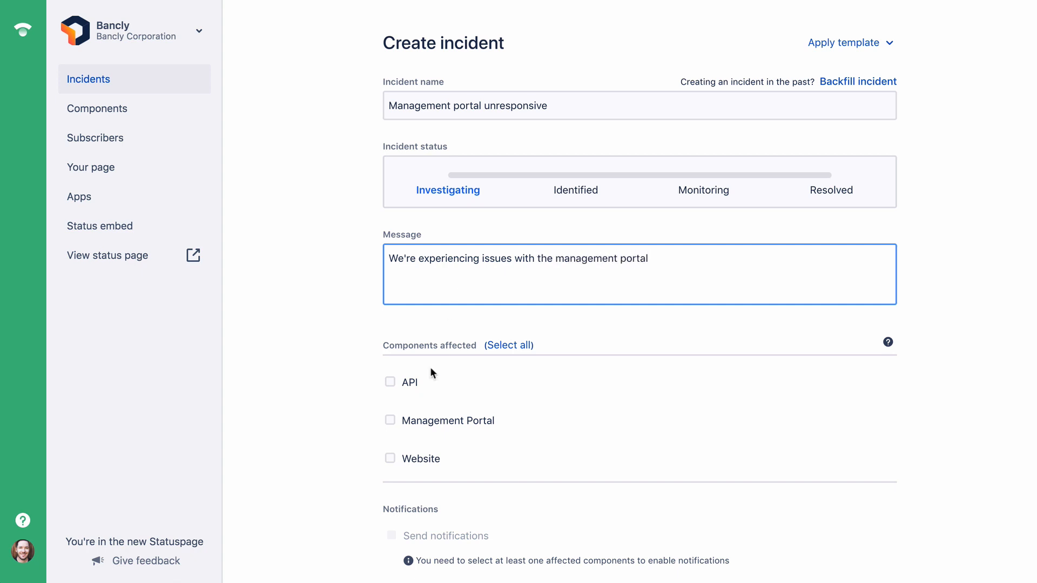
left_click(390, 420)
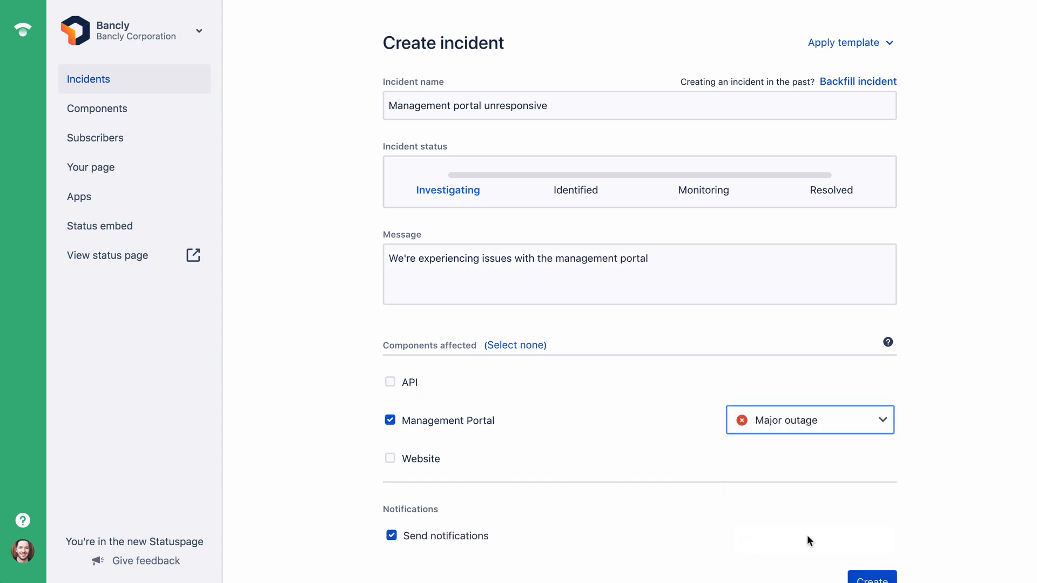
left_click(872, 580)
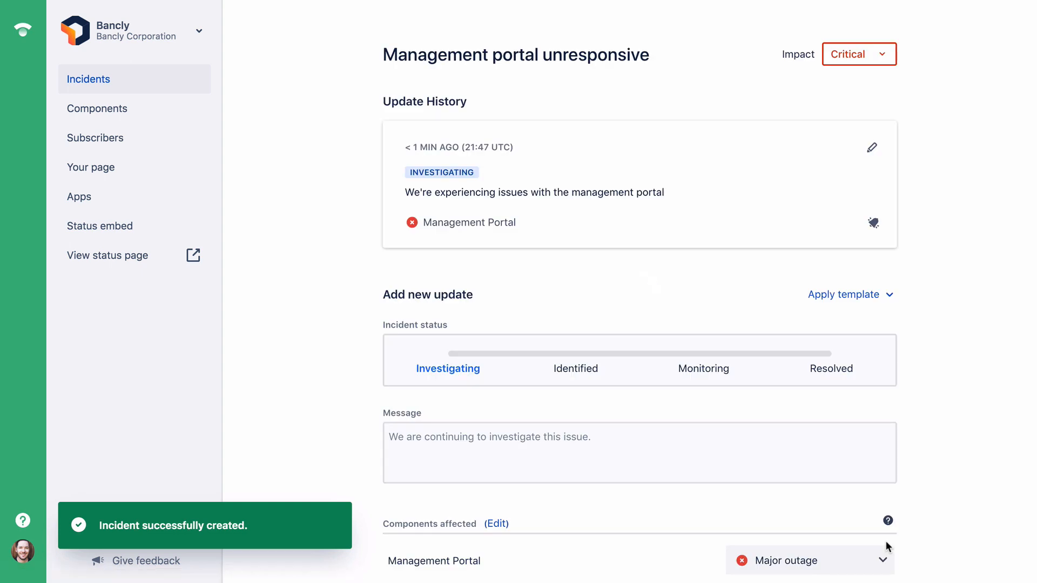
mouse_move(23, 30)
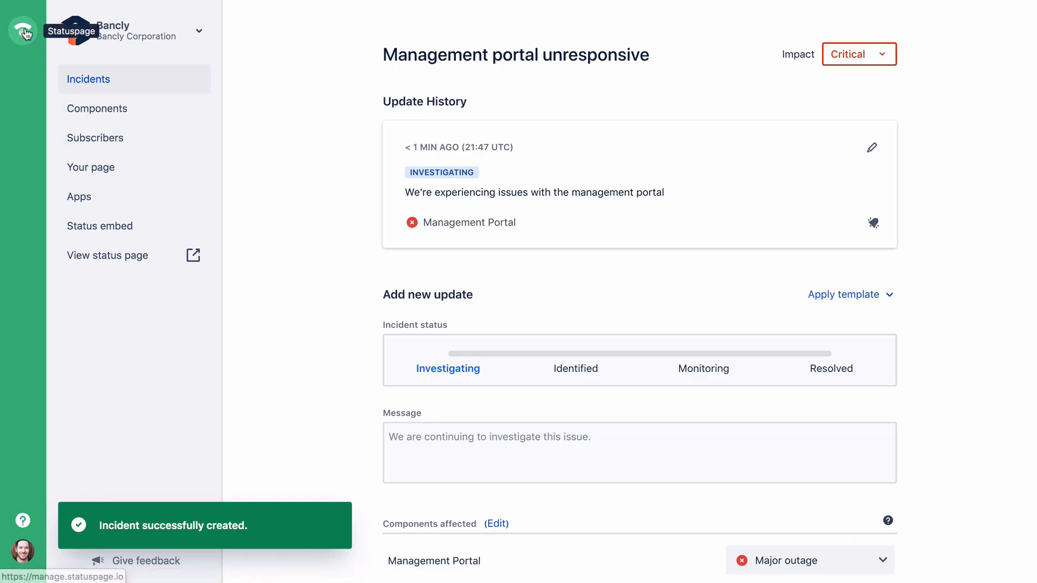
- Return to the open incidents overview showing the new investigating incident
left_click(89, 79)
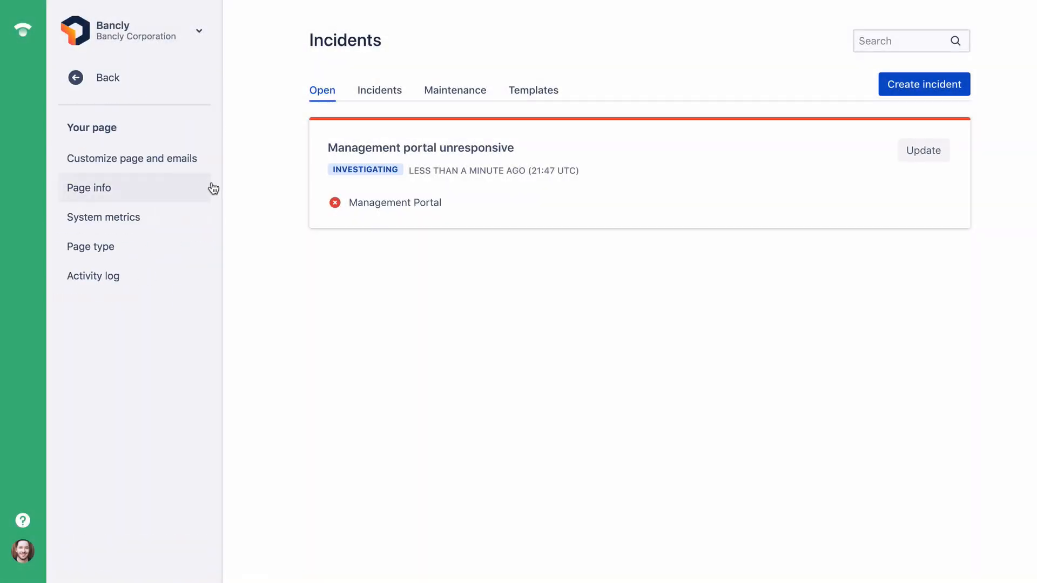
mouse_move(225, 192)
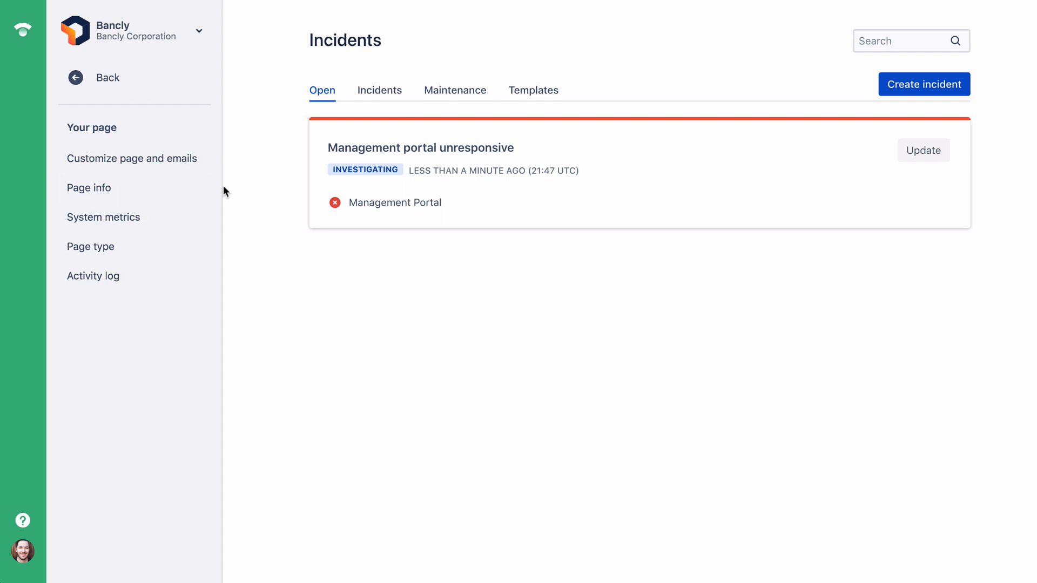
- Return to Incidents, glance at the account menu, then open the 'Share your thoughts' feedback form
left_click(94, 77)
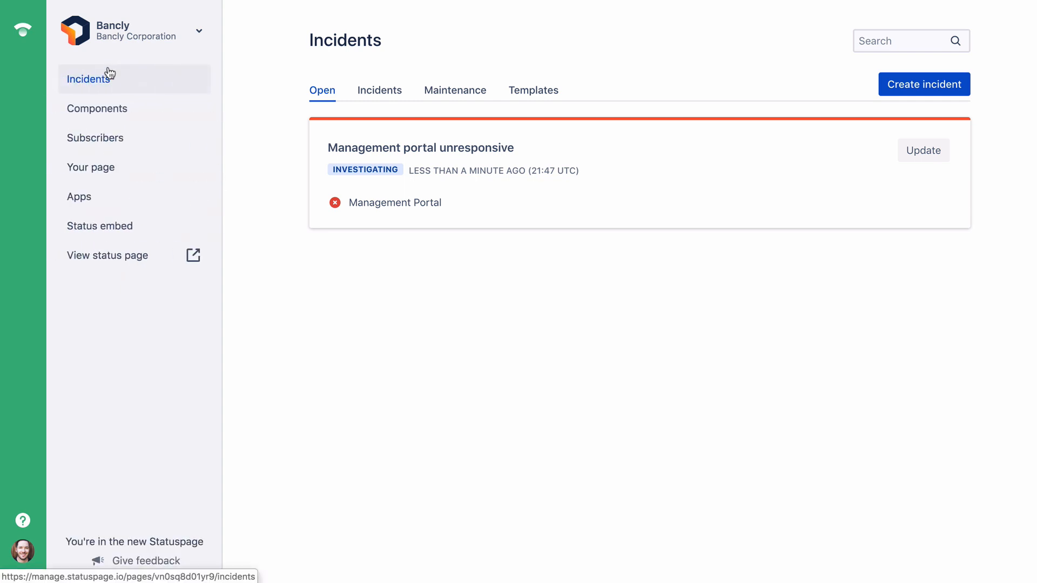
mouse_move(138, 103)
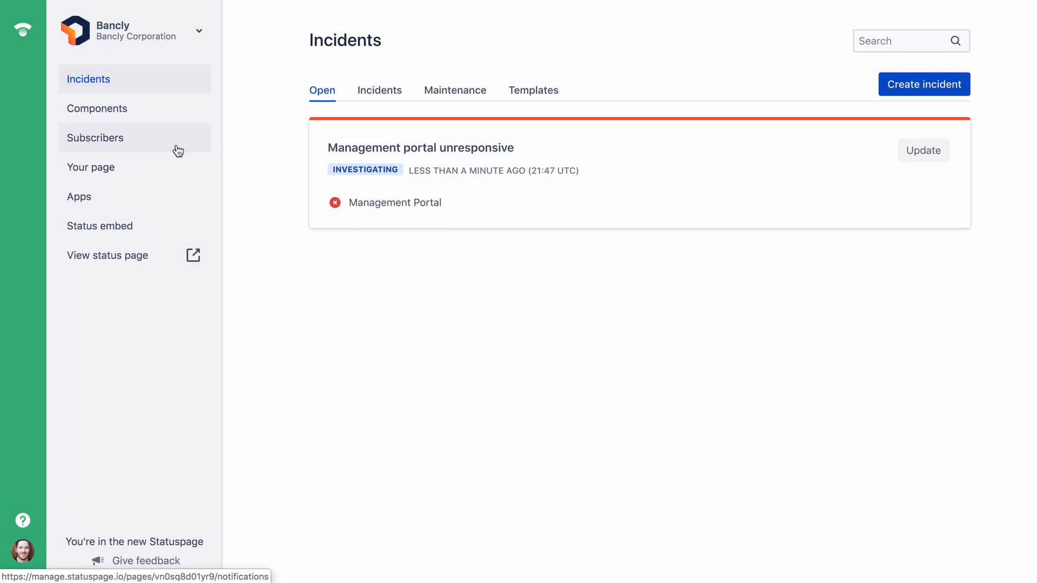
mouse_move(26, 553)
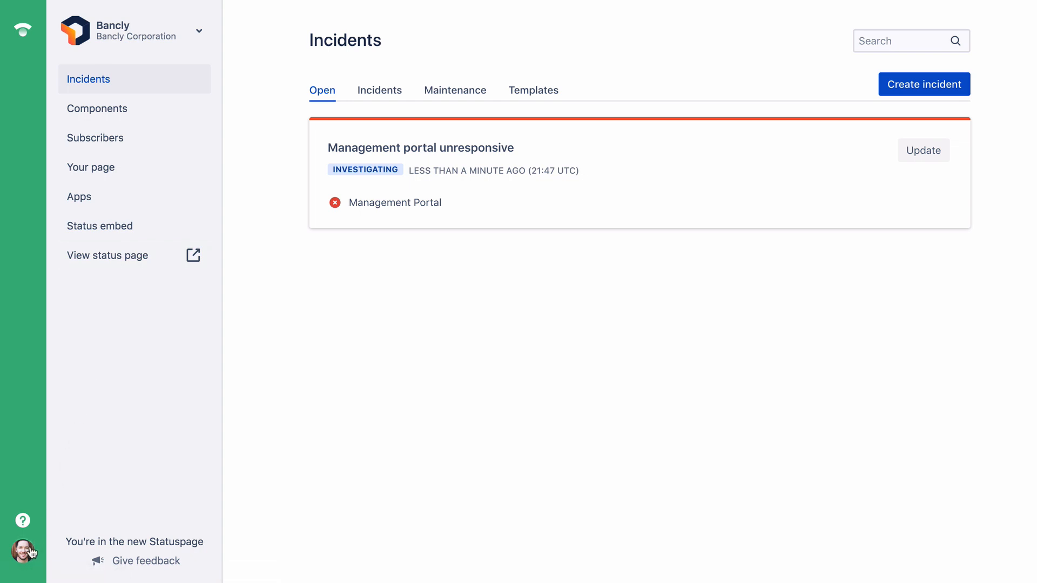
left_click(26, 550)
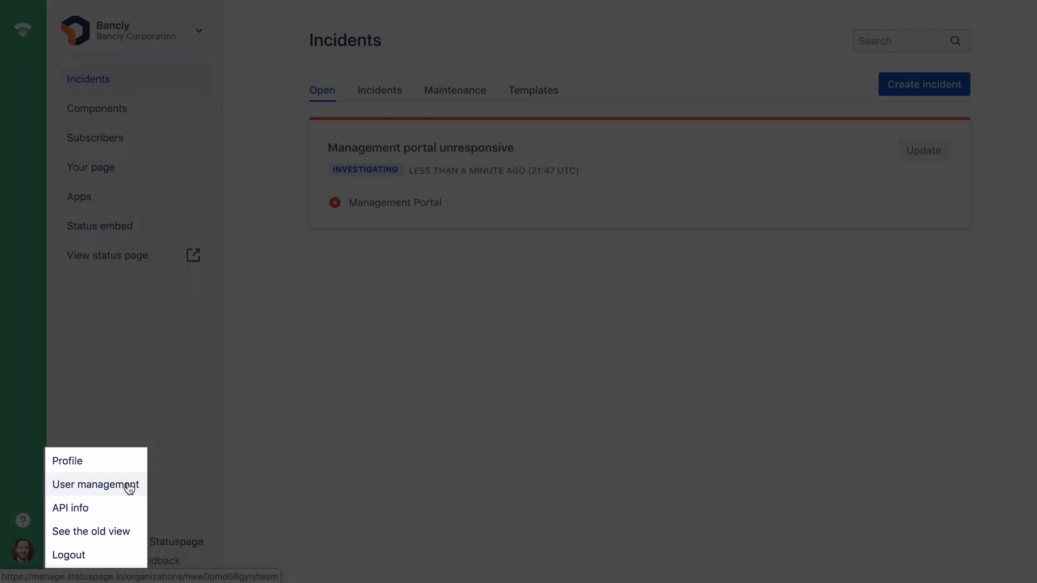
left_click(273, 487)
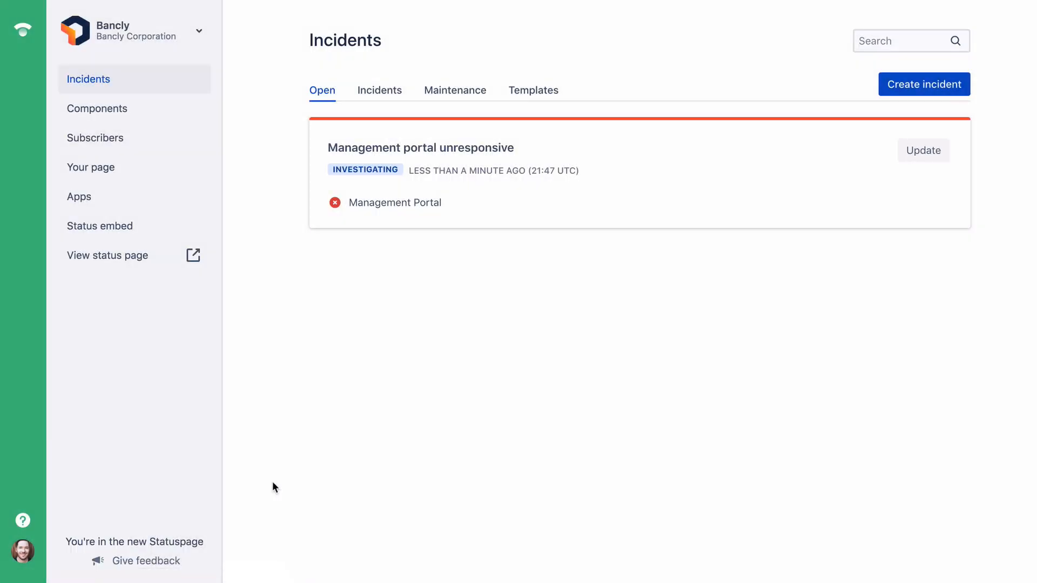
mouse_move(234, 515)
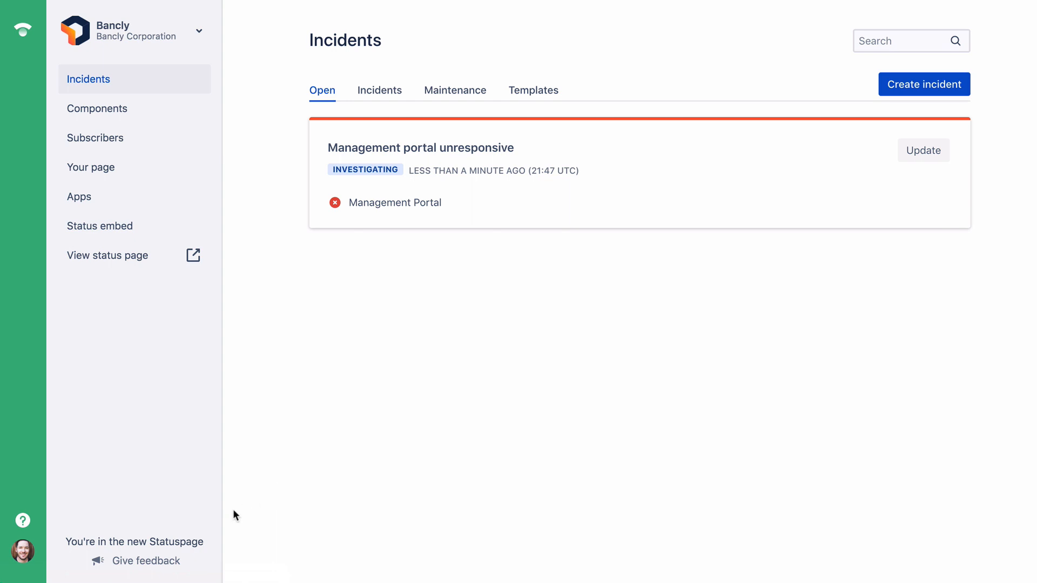
left_click(147, 560)
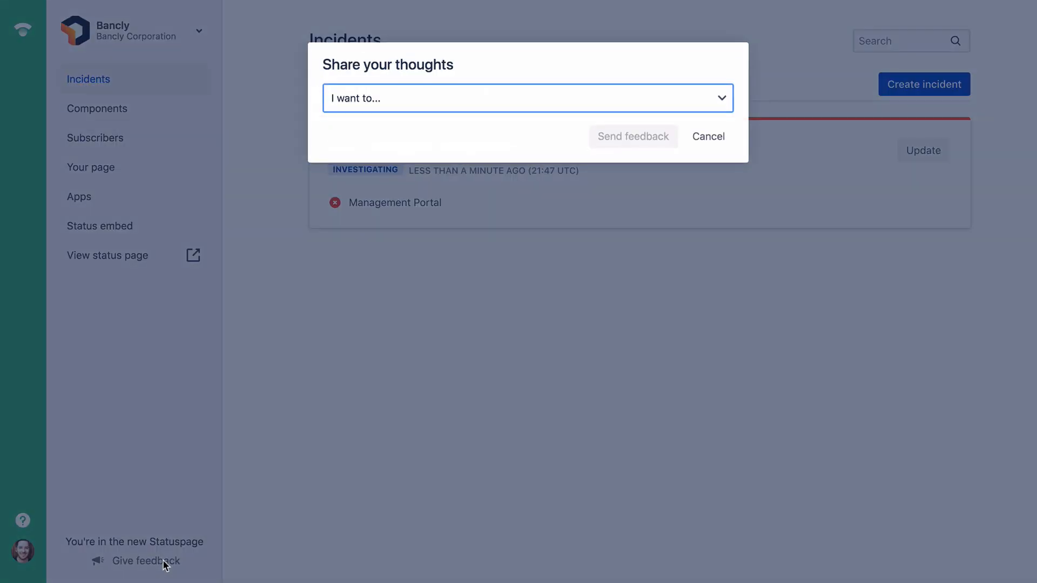